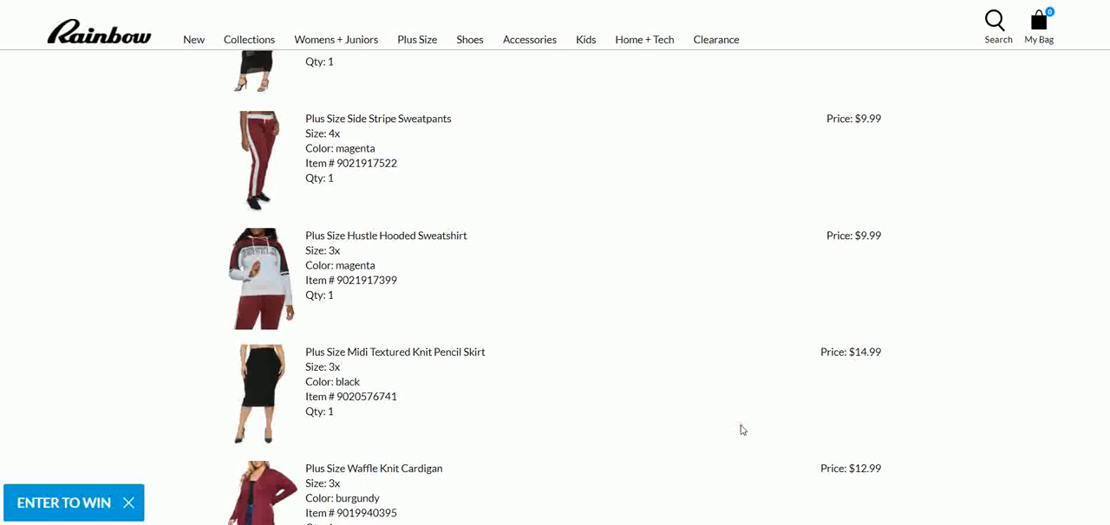
mouse_move(729, 414)
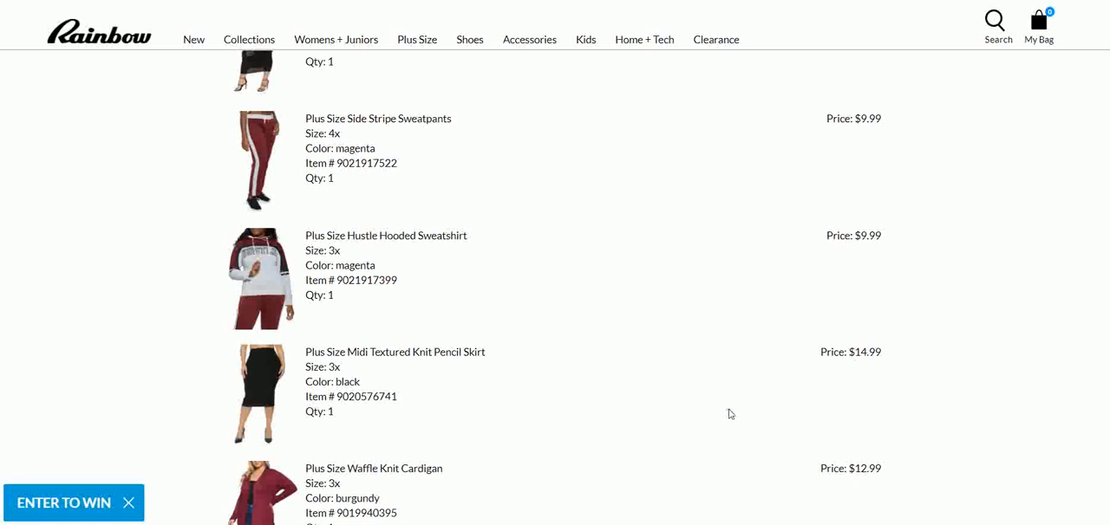
mouse_move(698, 477)
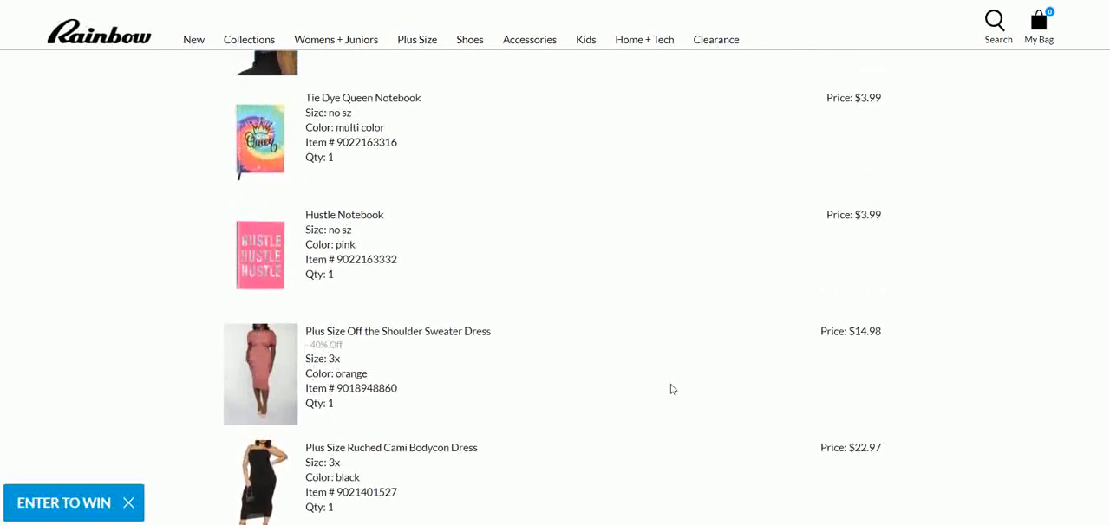
Step: Scroll the order list and open the Plus Size Long Sleeve Flyaway Cardigan ($4.19, 40% off)
scroll("up", 3)
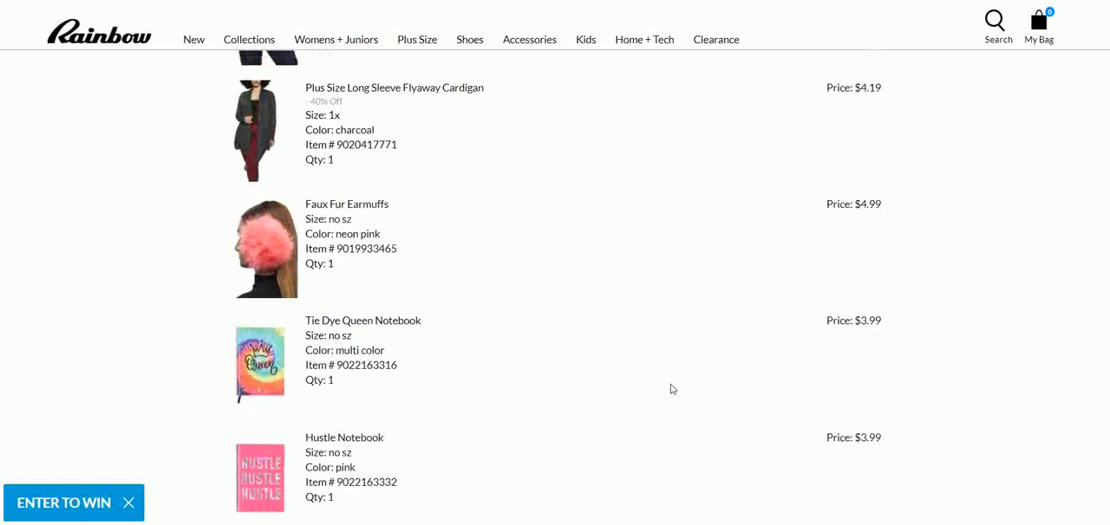
mouse_move(245, 123)
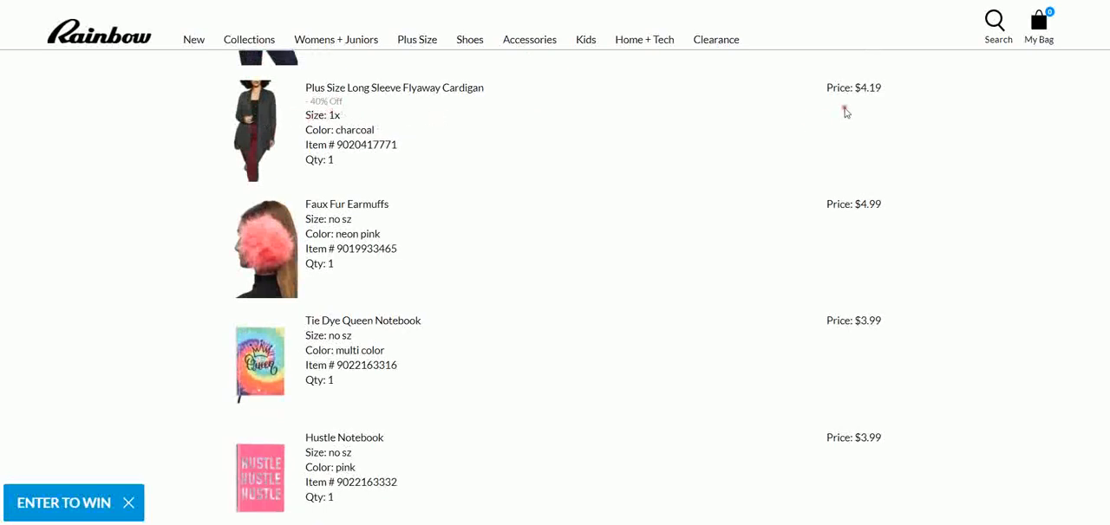
mouse_move(880, 101)
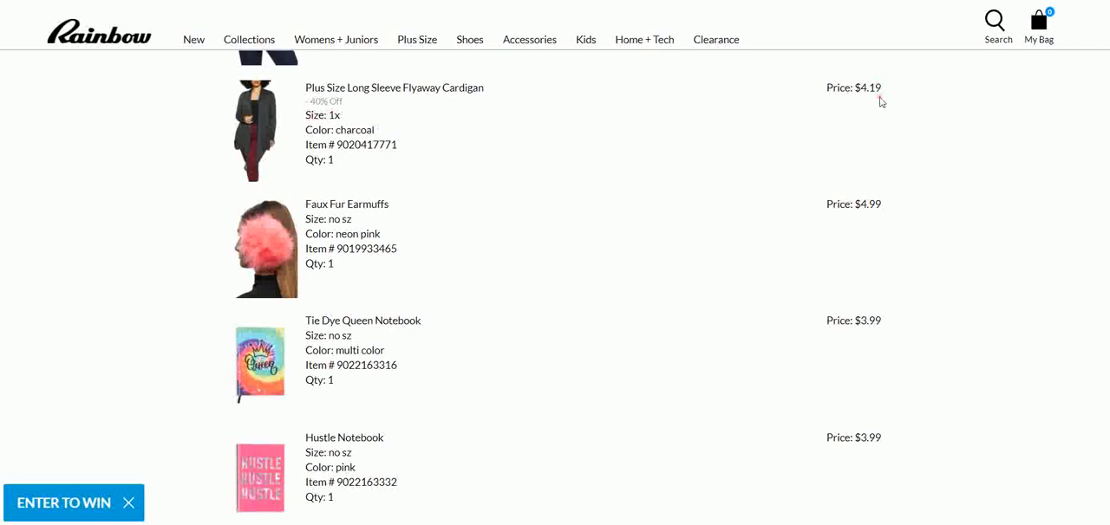
mouse_move(255, 141)
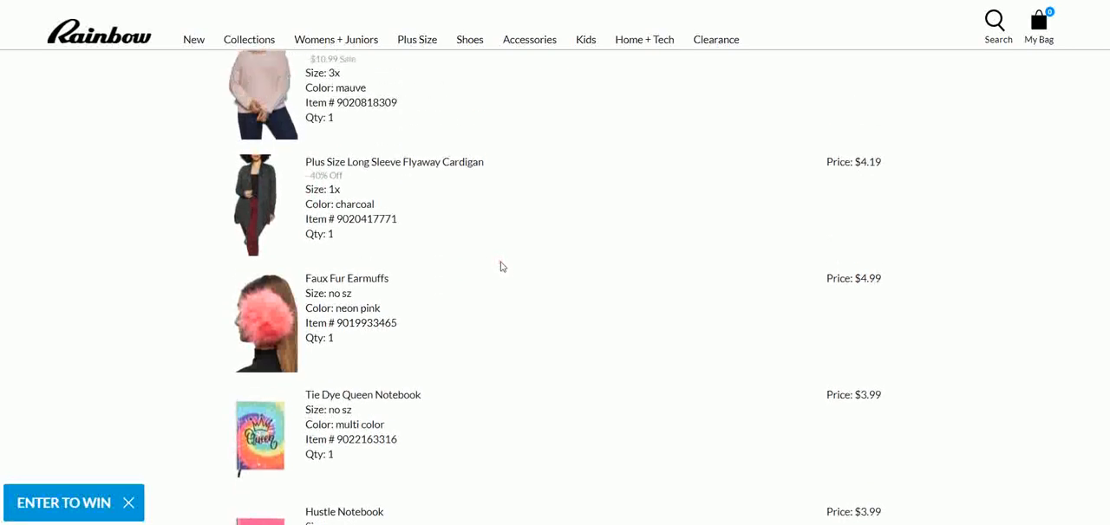
scroll("up", 3)
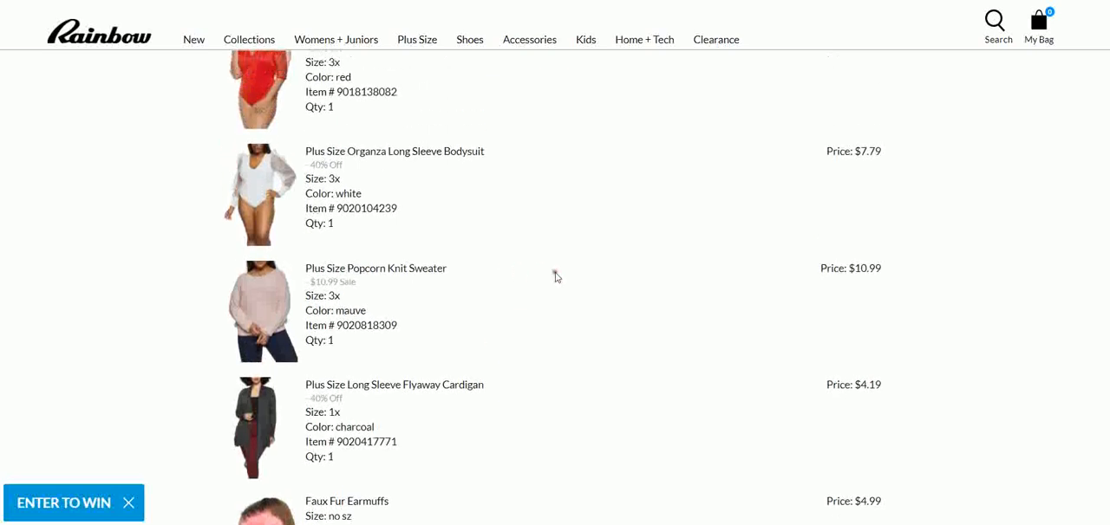
scroll("down", 3)
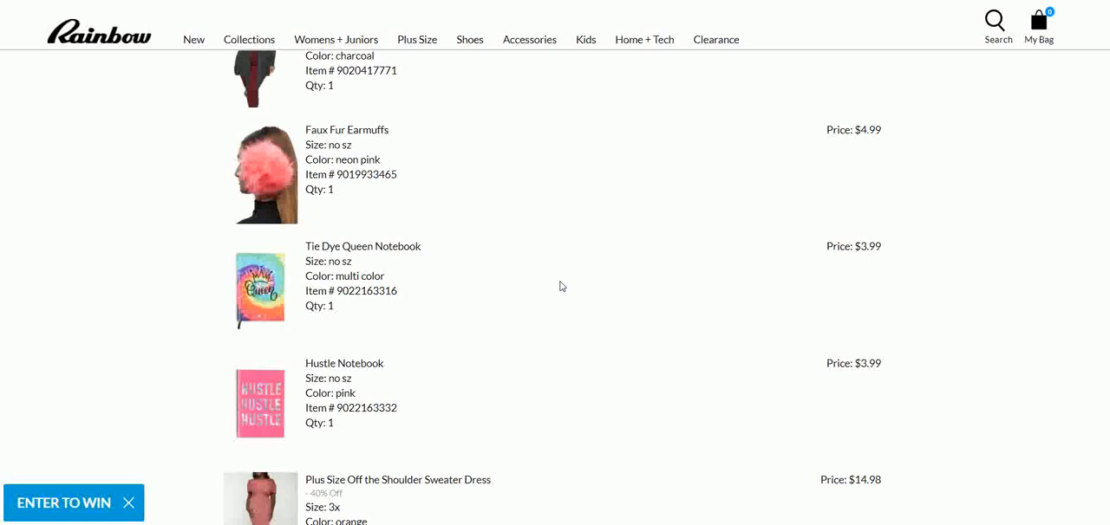
mouse_move(618, 245)
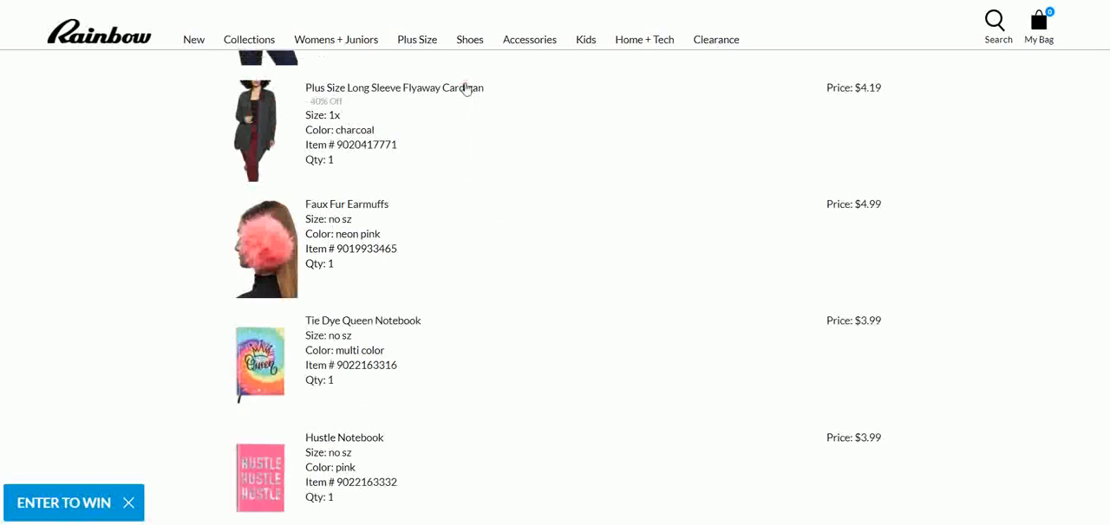
left_click(394, 87)
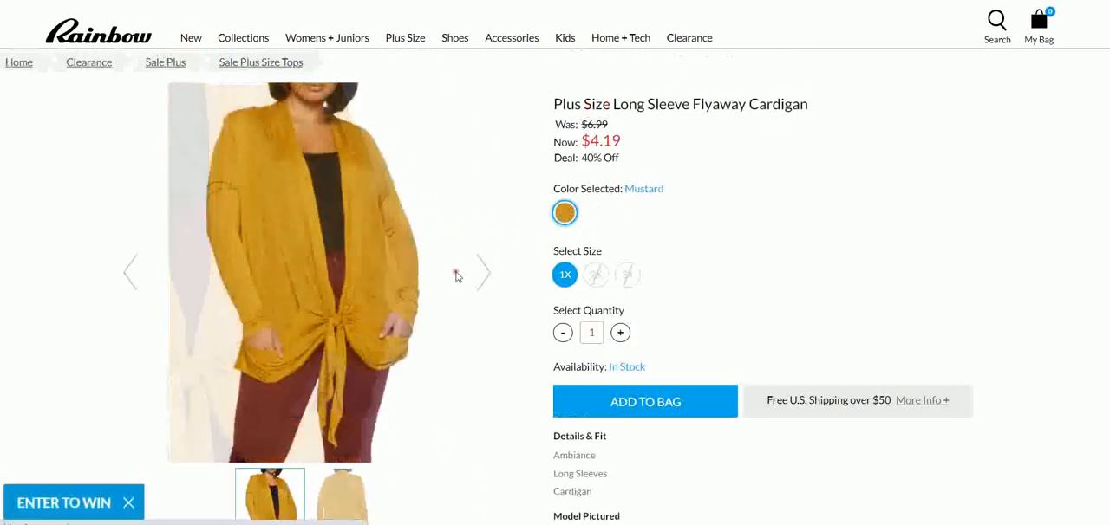
Step: Show the mustard cardigan's back-view thumbnail, then scroll to Details & Fit measurements
left_click(483, 272)
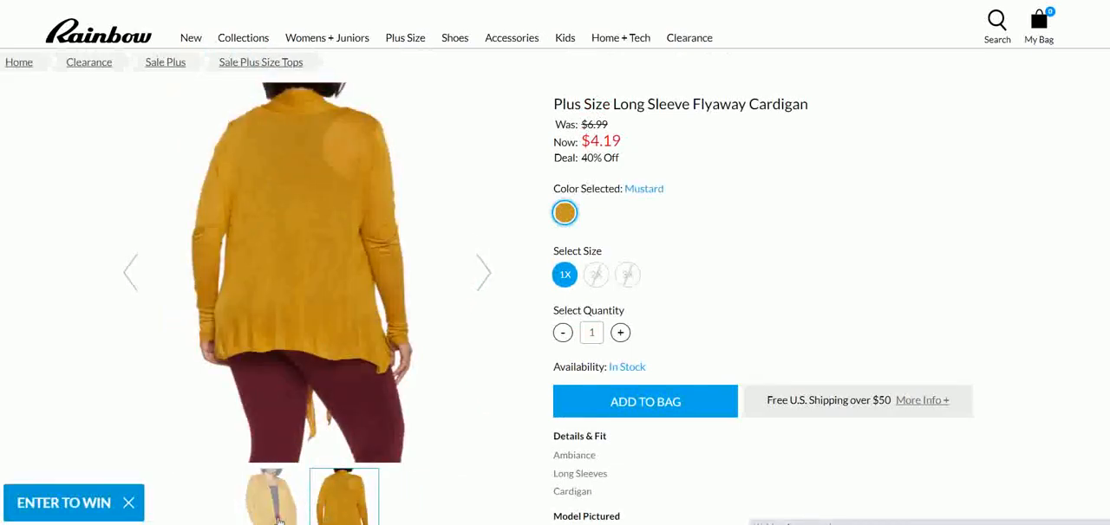
left_click(344, 497)
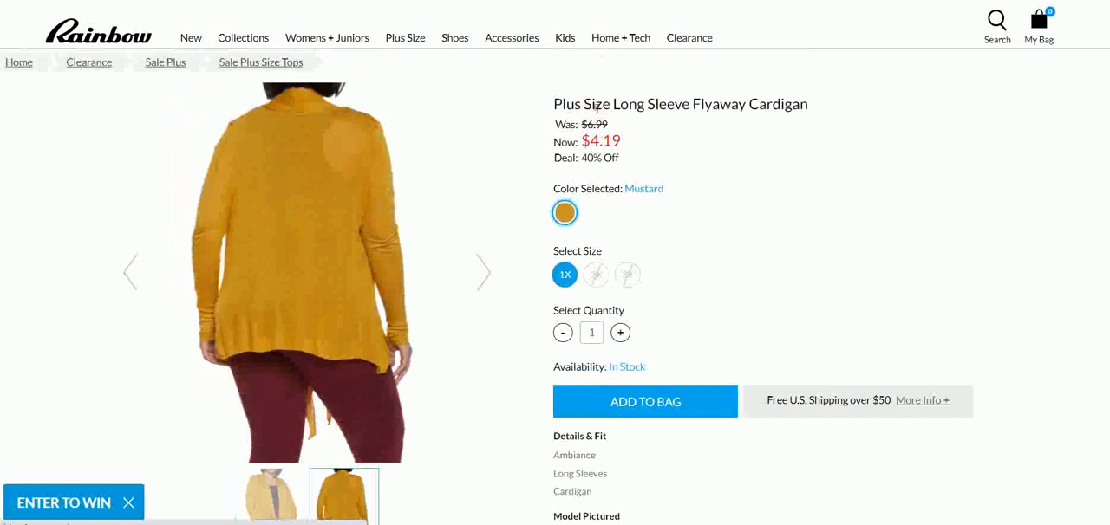
mouse_move(631, 159)
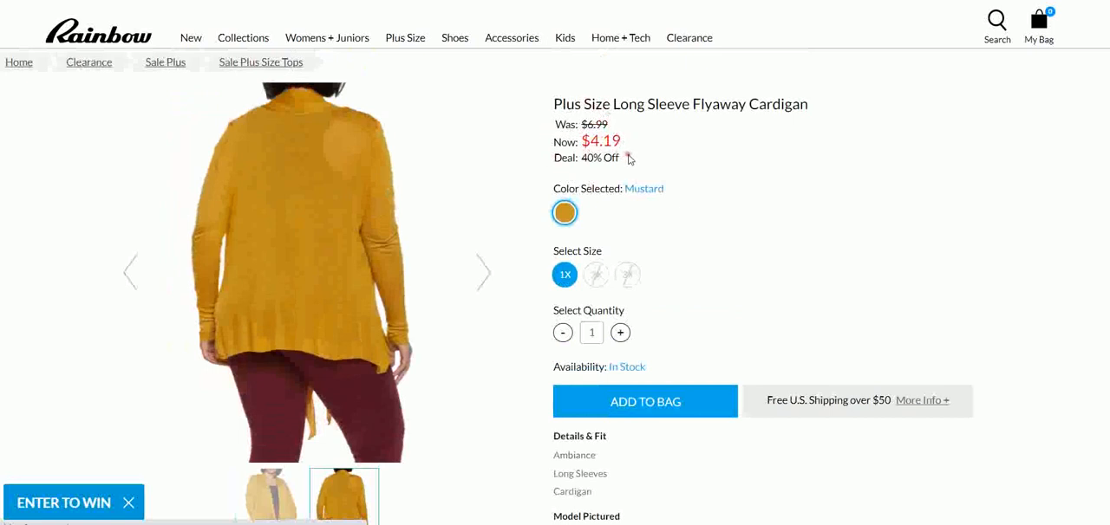
mouse_move(767, 240)
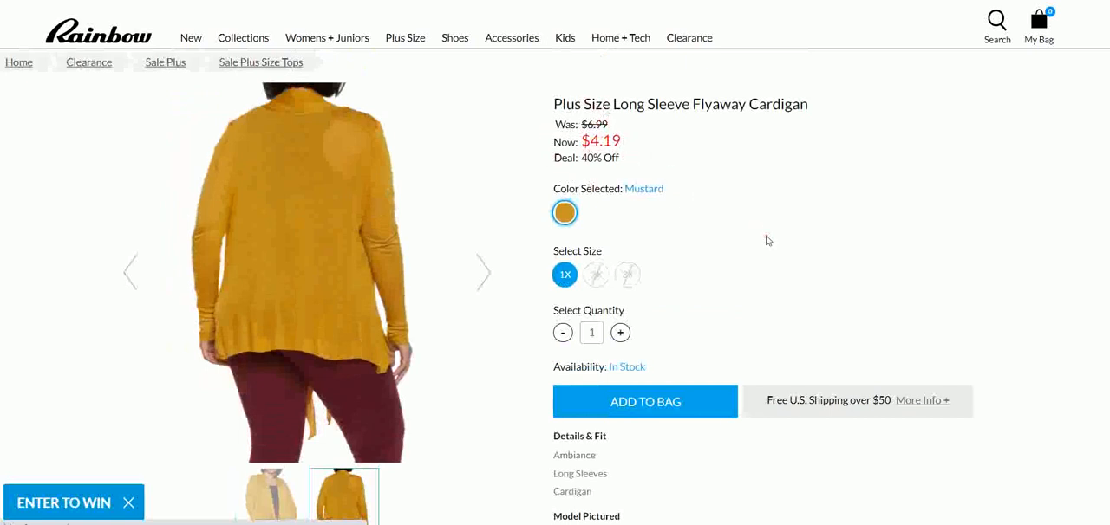
scroll("down", 3)
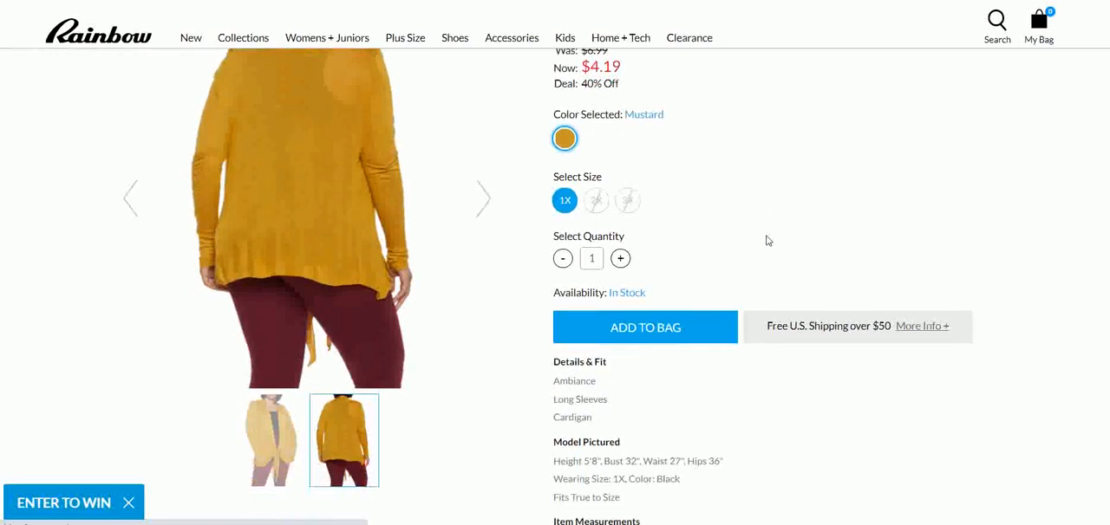
scroll("down", 3)
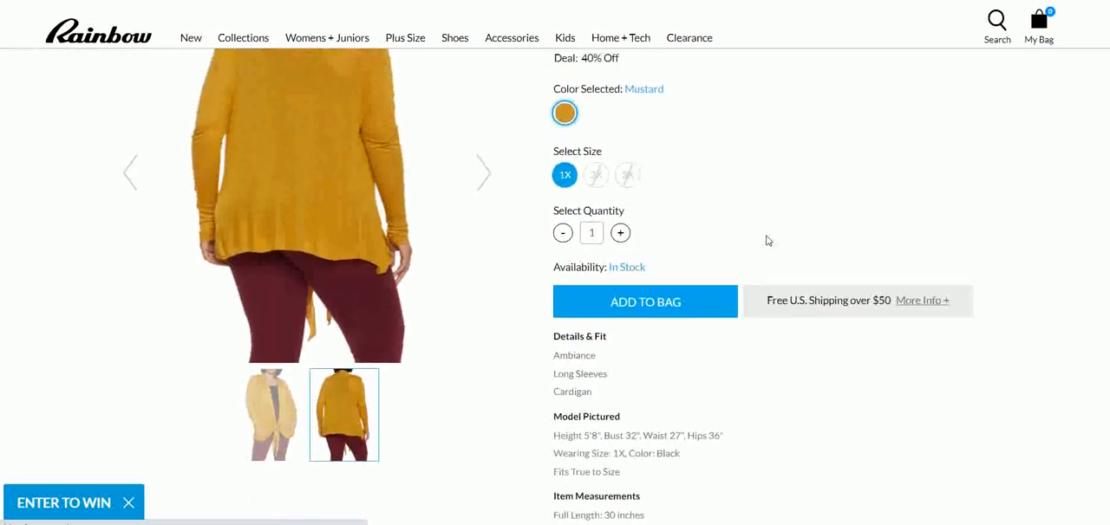